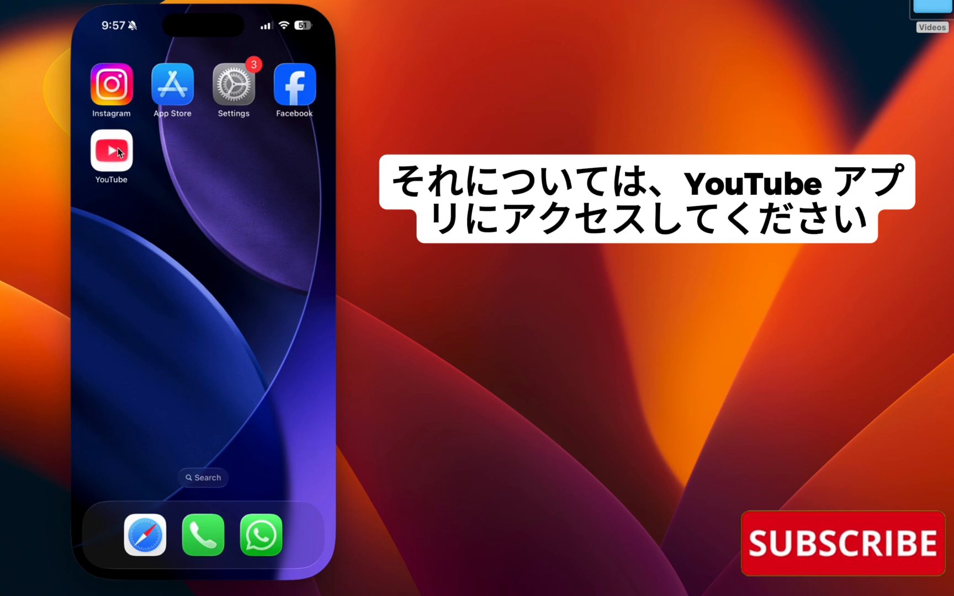
From the You page settings, reach Switch account to use YouTube signed out.
click(111, 153)
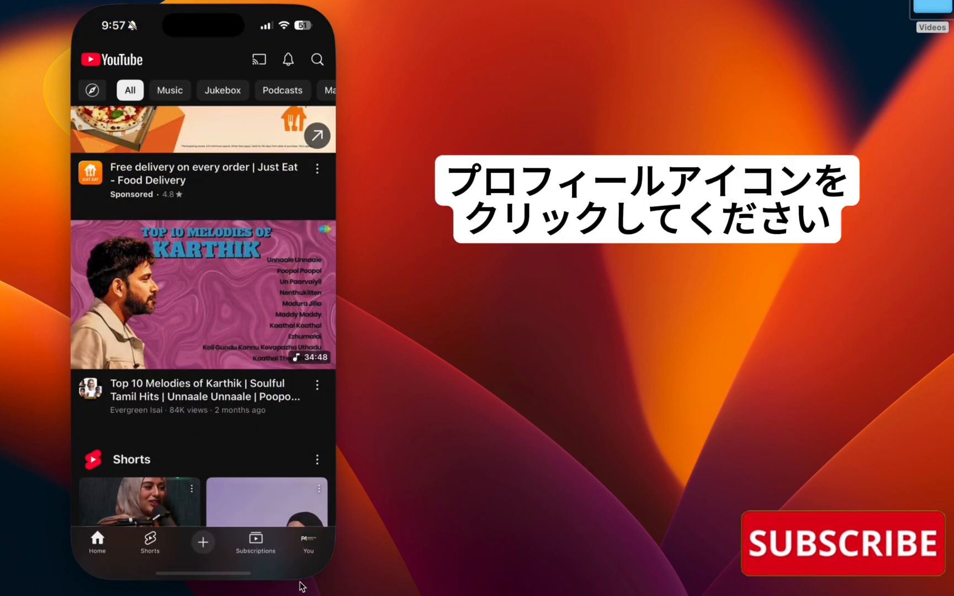
click(308, 540)
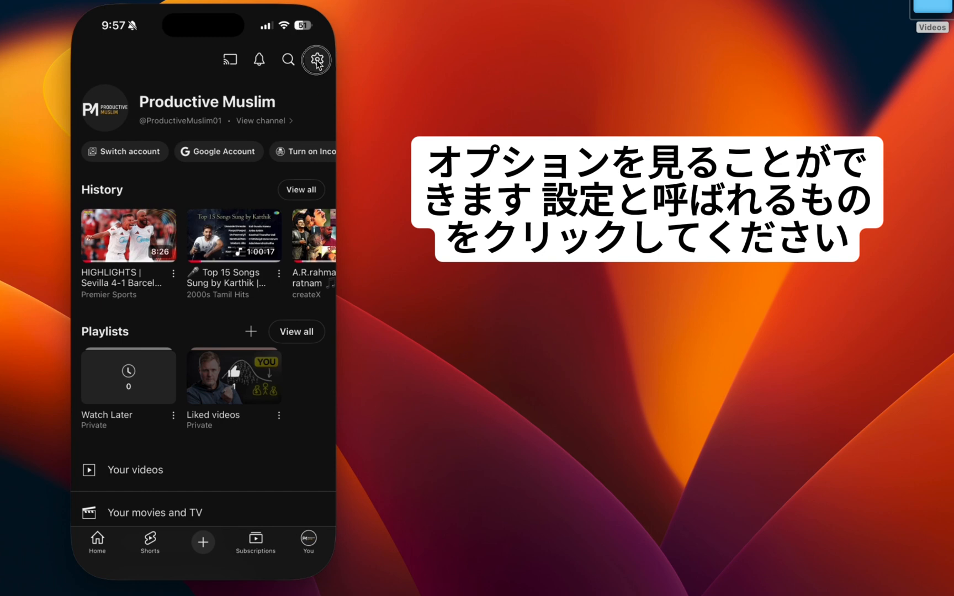
click(315, 59)
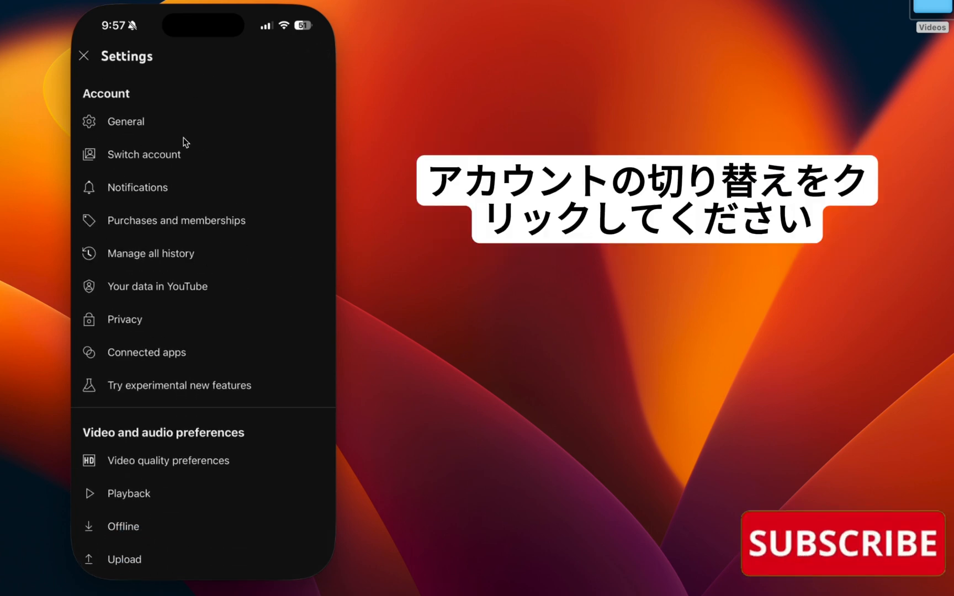
click(144, 154)
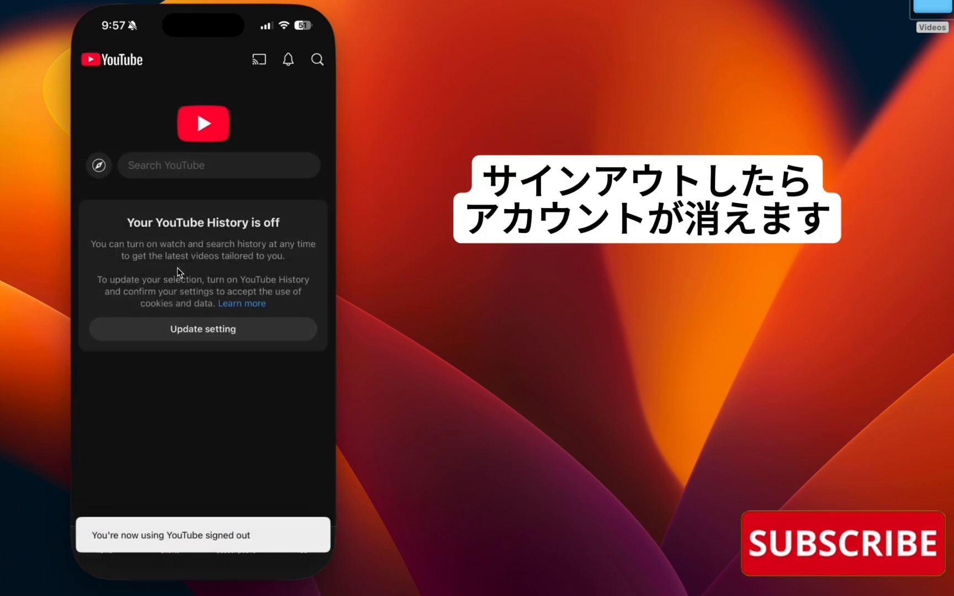
mouse_move(152, 172)
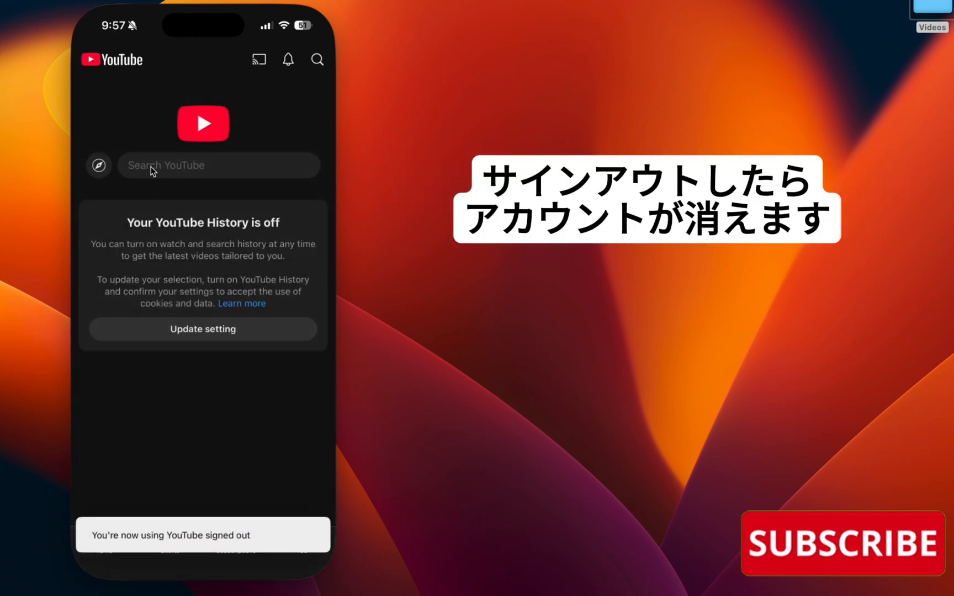
Search YouTube for 'youyou' via the suggestion while signed out.
click(218, 165)
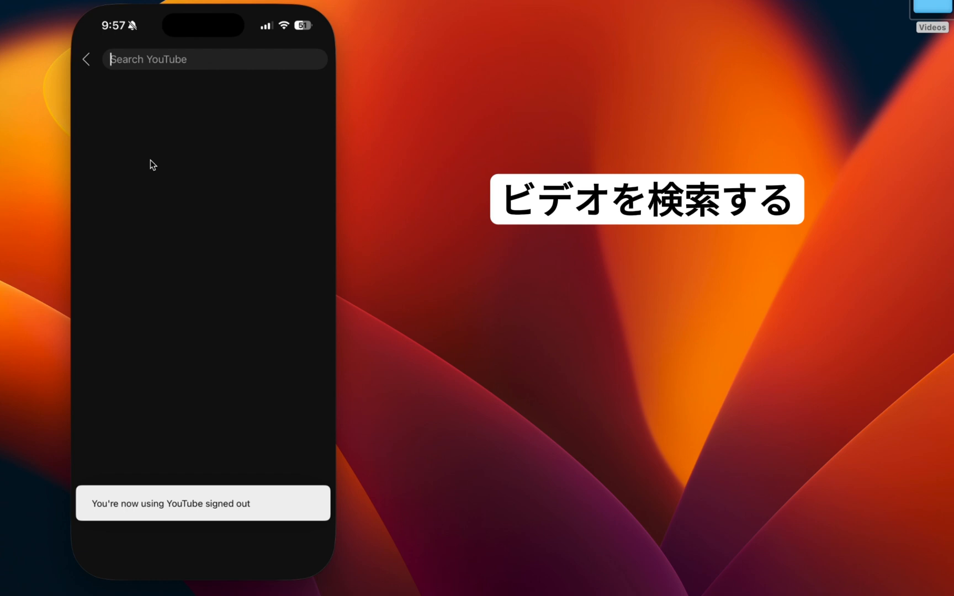
text(youy)
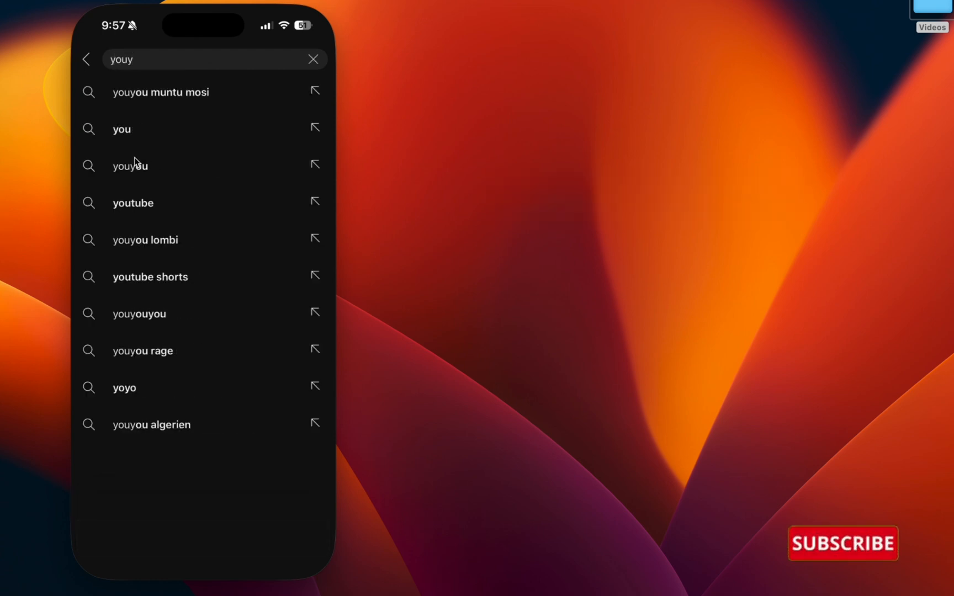
click(129, 165)
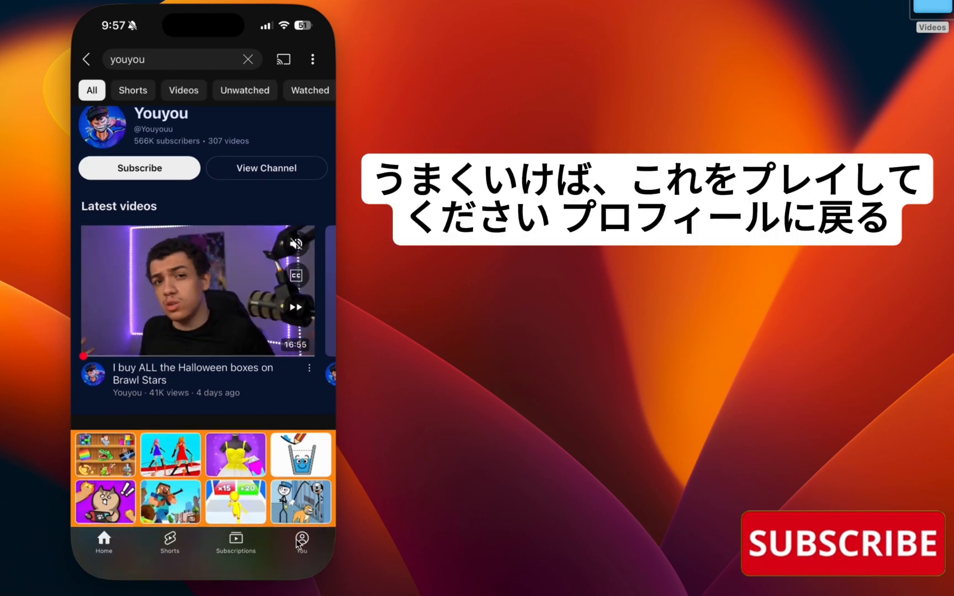
From the You page, start signing back in with a Google account and continue to google.com.
click(302, 542)
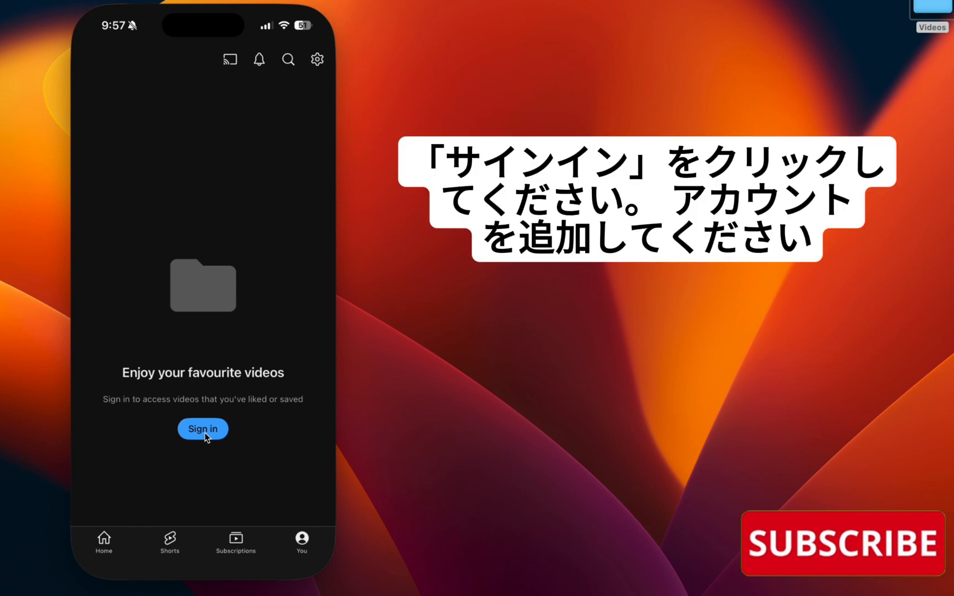
click(203, 429)
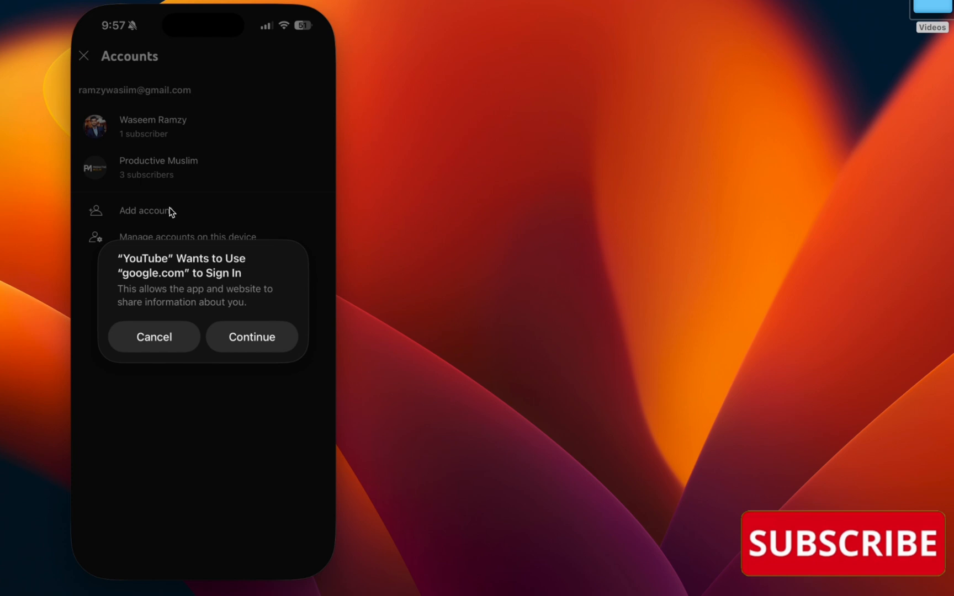
click(154, 336)
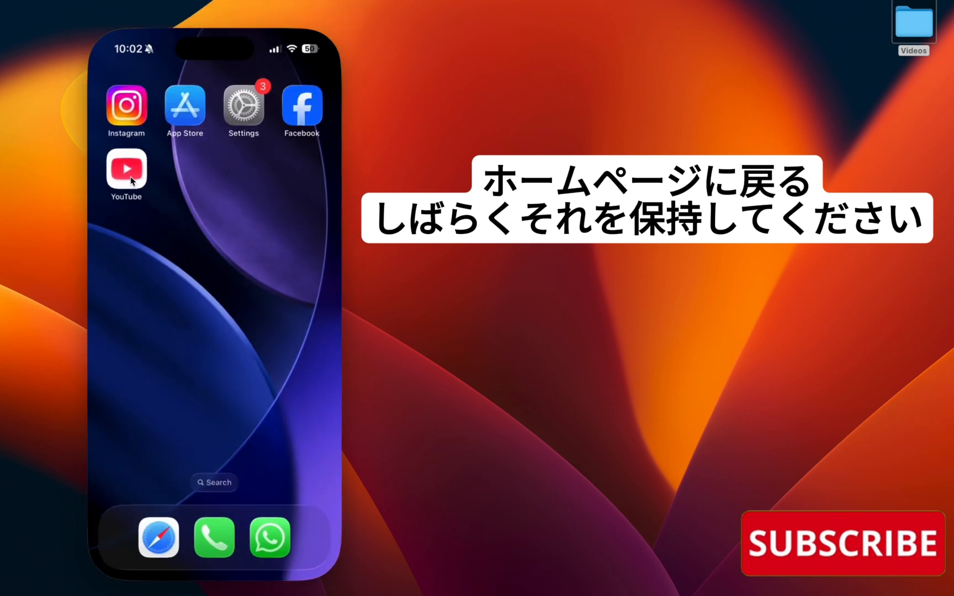
Bring up the YouTube icon's options to remove and reinstall the app.
click(126, 169)
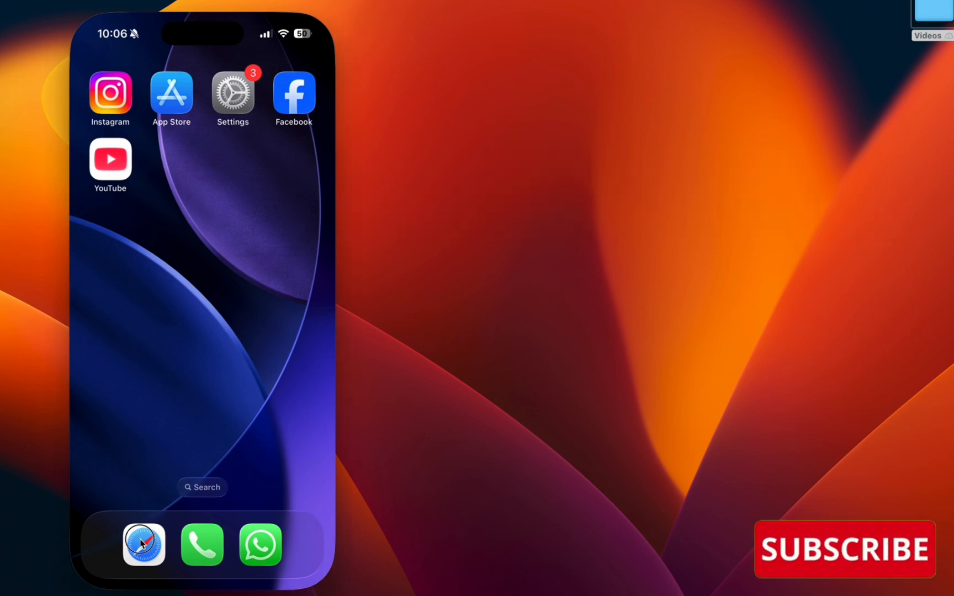
In Safari, go to myadcenter.google.com to load the My Ad Centre home page.
click(144, 545)
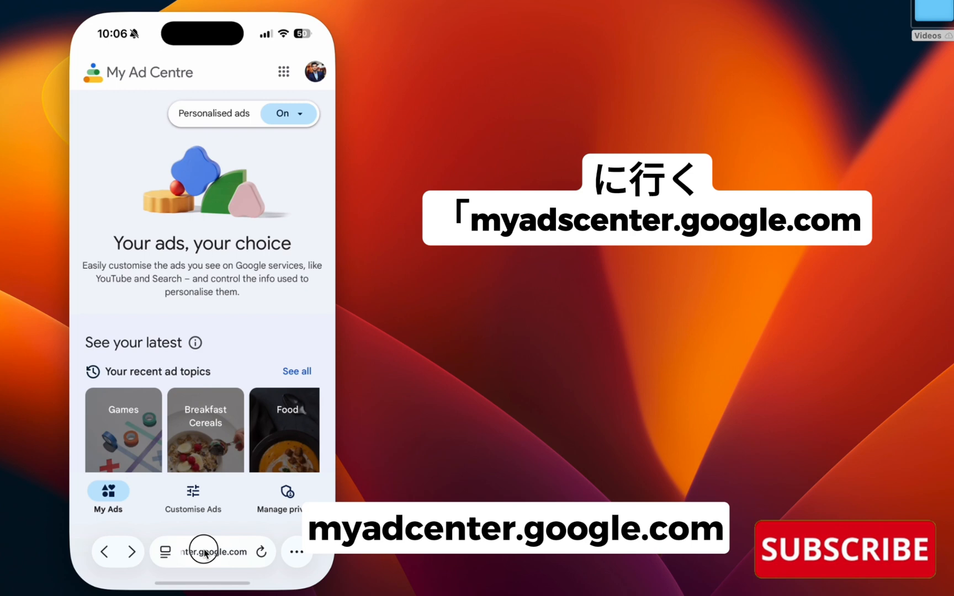
click(211, 551)
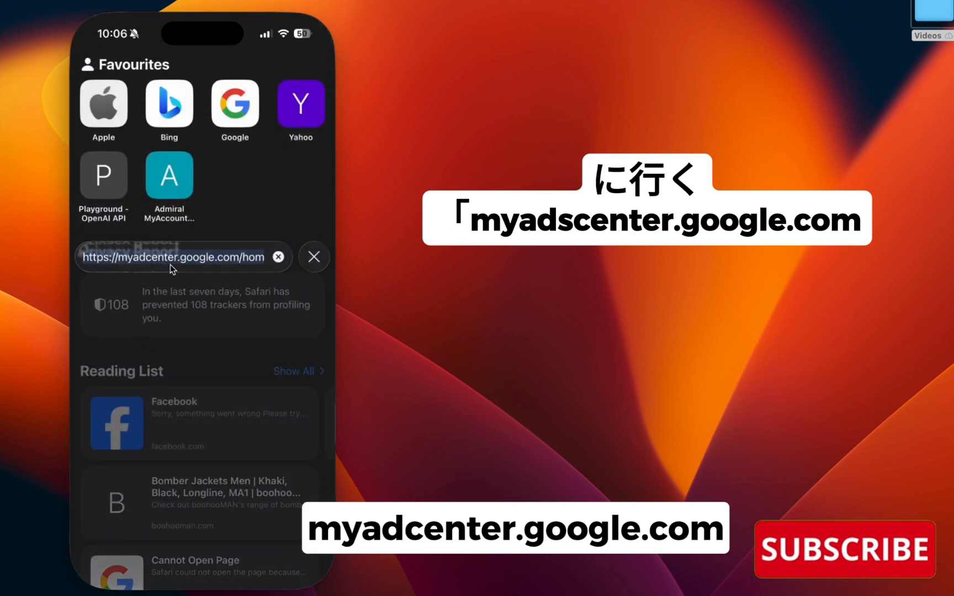
mouse_move(203, 262)
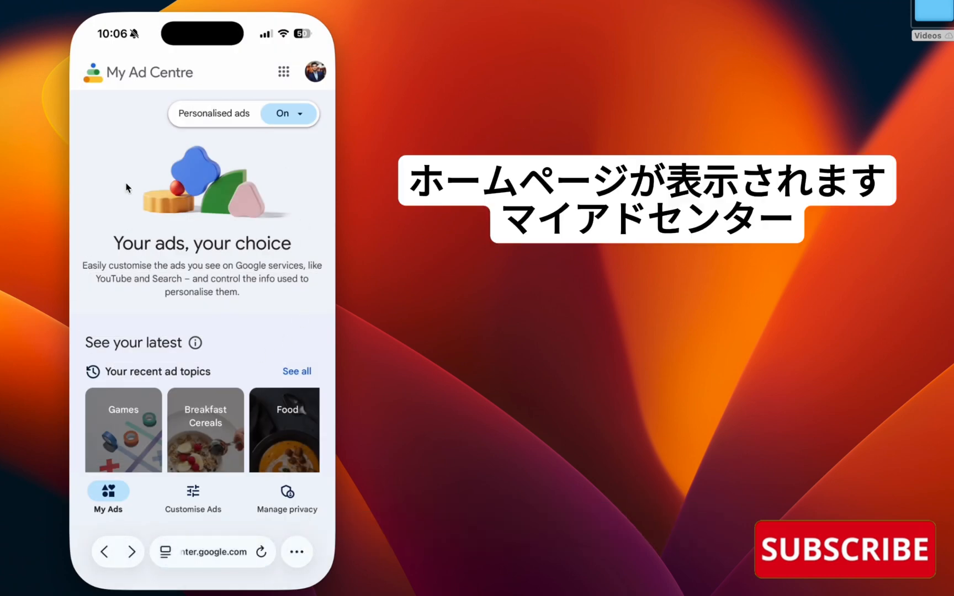
mouse_move(184, 76)
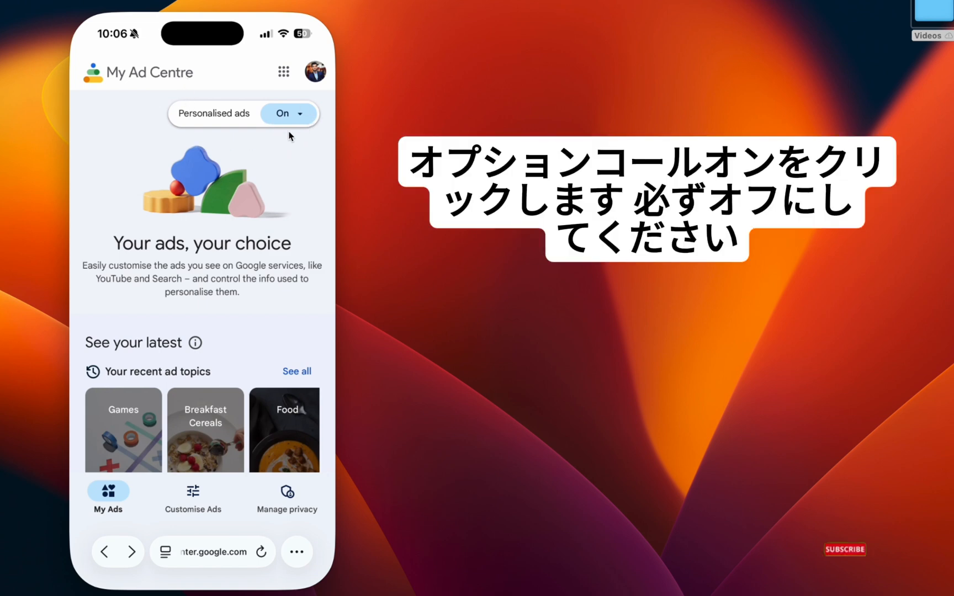
Switch Personalised ads from On to off and confirm Turn off.
click(282, 114)
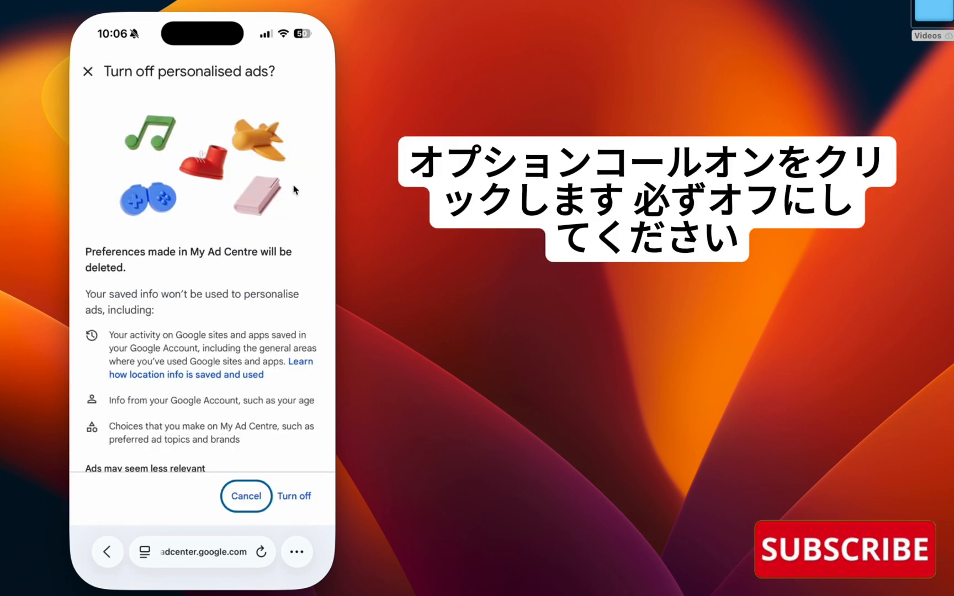
click(294, 496)
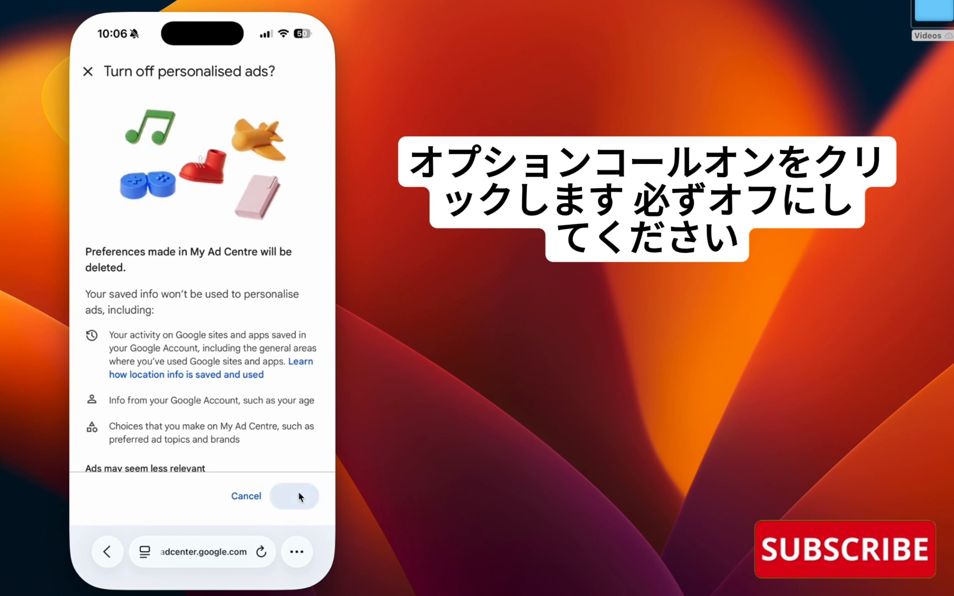
click(294, 496)
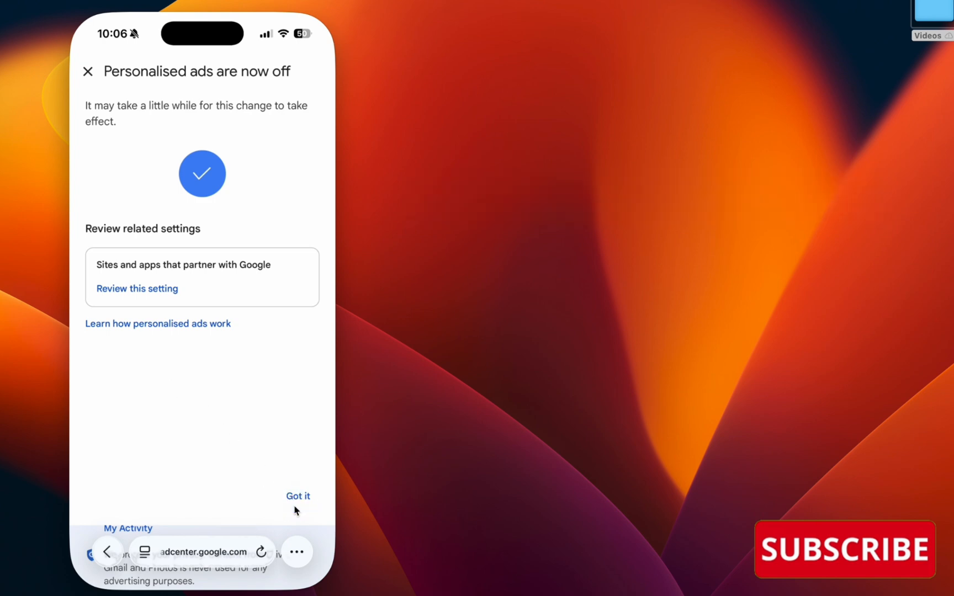
Dismiss the notice and switch Personalised ads back on, confirming Turn on.
click(298, 495)
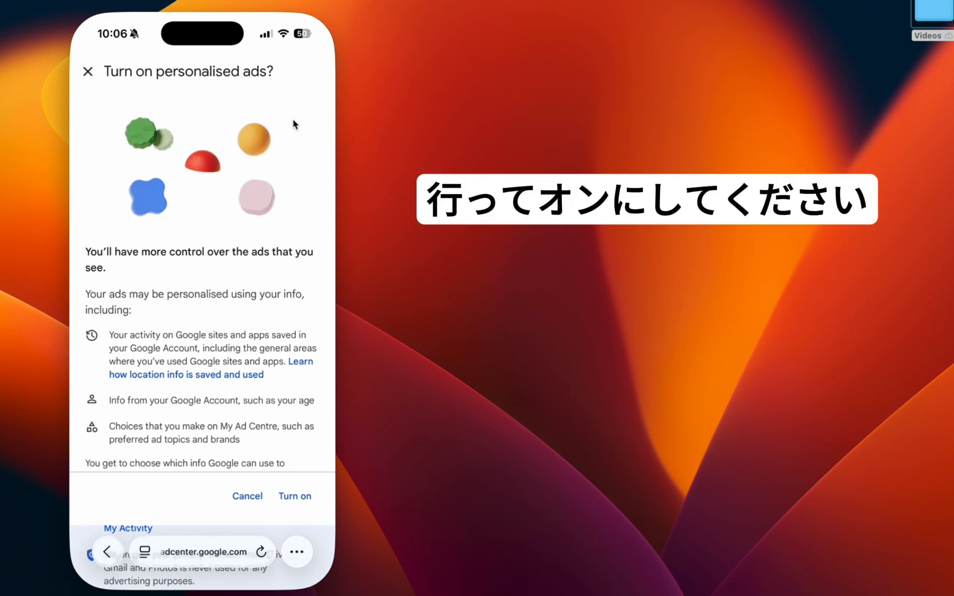
click(295, 496)
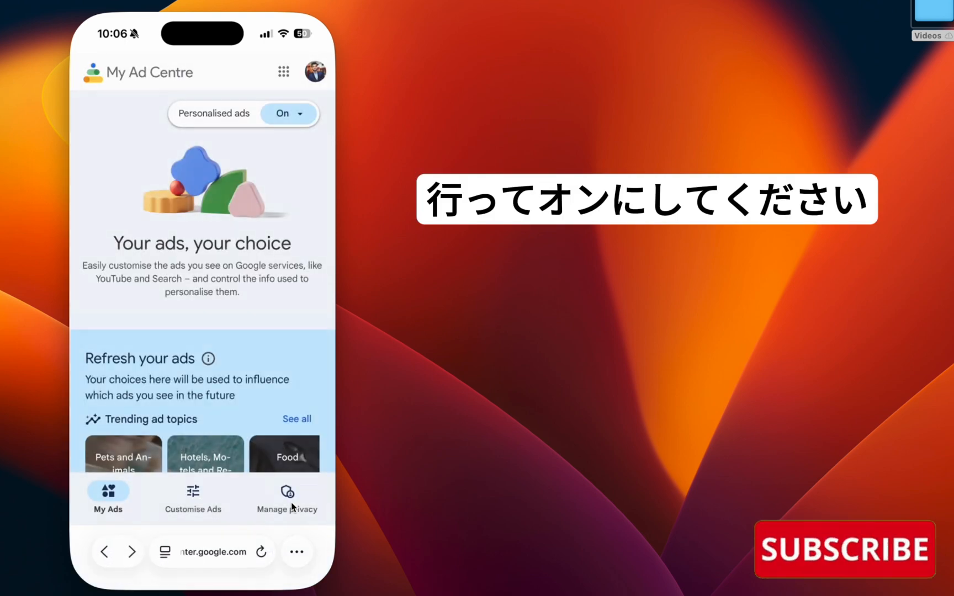
click(281, 114)
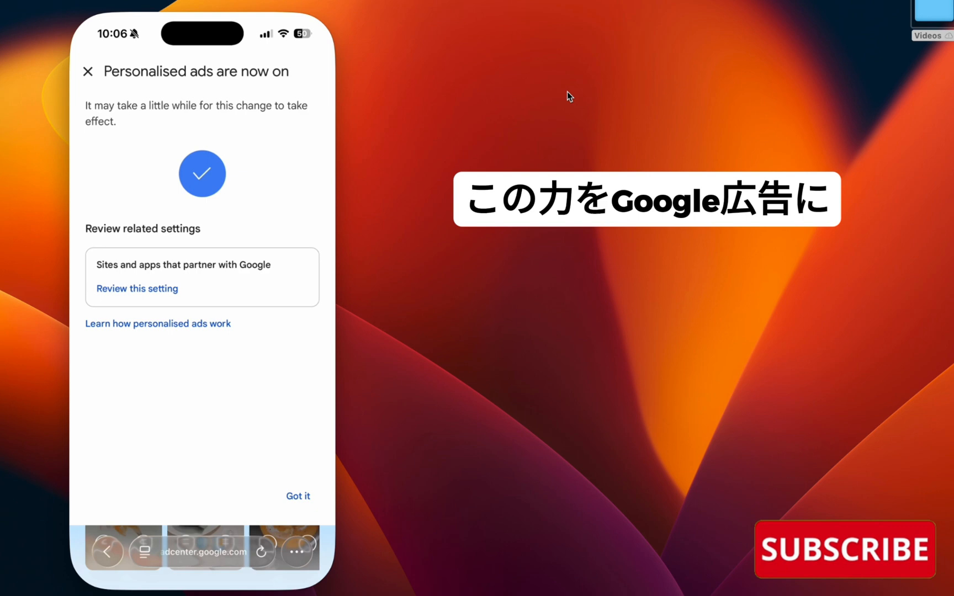